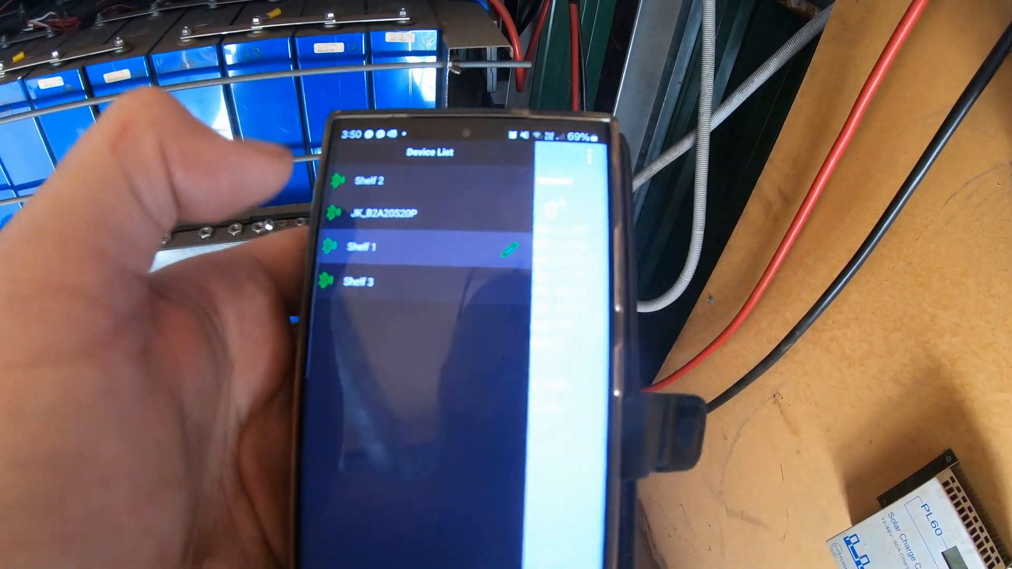
# - Connect to the Shelf 1 battery pack from the Bluetooth device list
pyautogui.click(364, 247)
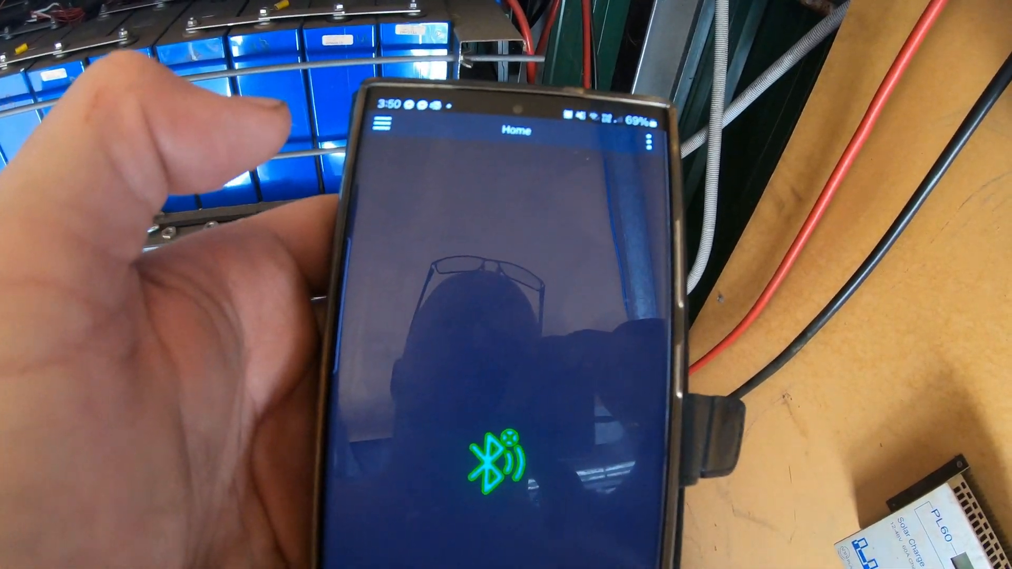